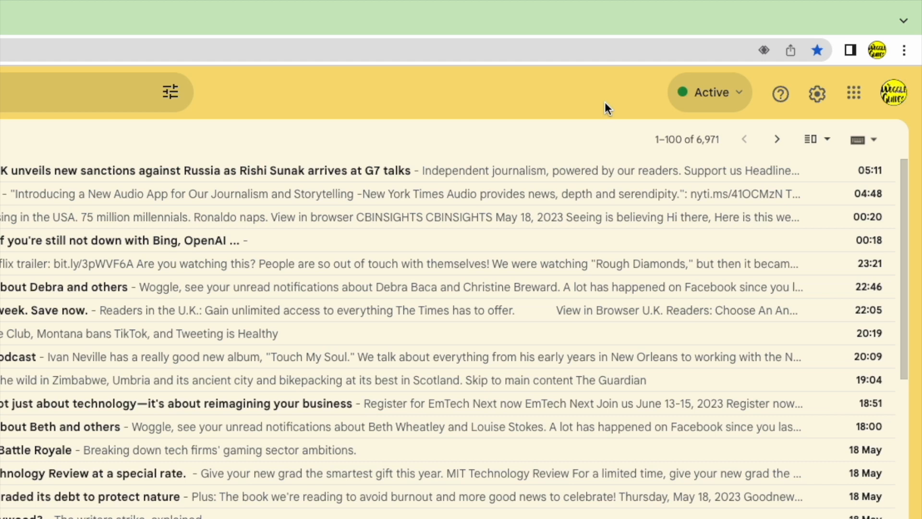
Scroll the Gmail inbox and open the Calendar side panel showing Friday 19 May.
{"action": "scroll", "scroll_direction": "down", "scroll_amount": 3}
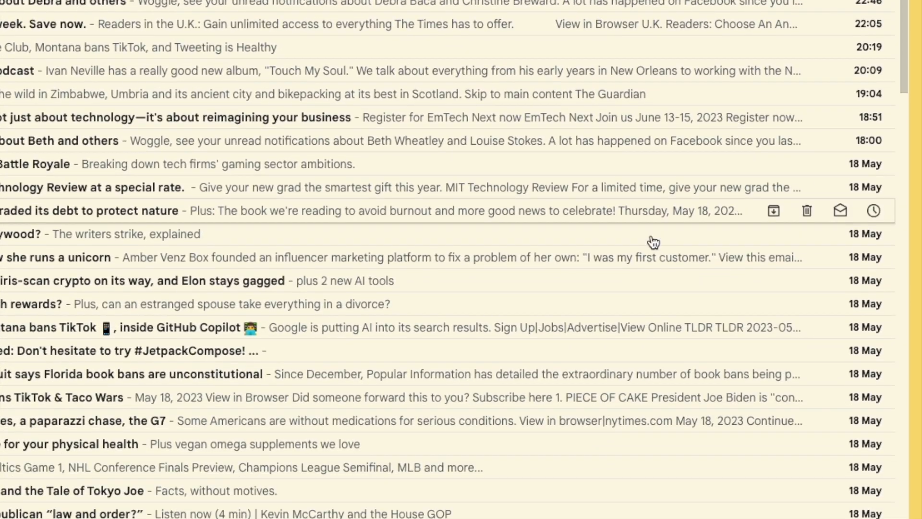
{"action": "scroll", "scroll_direction": "down", "scroll_amount": 3}
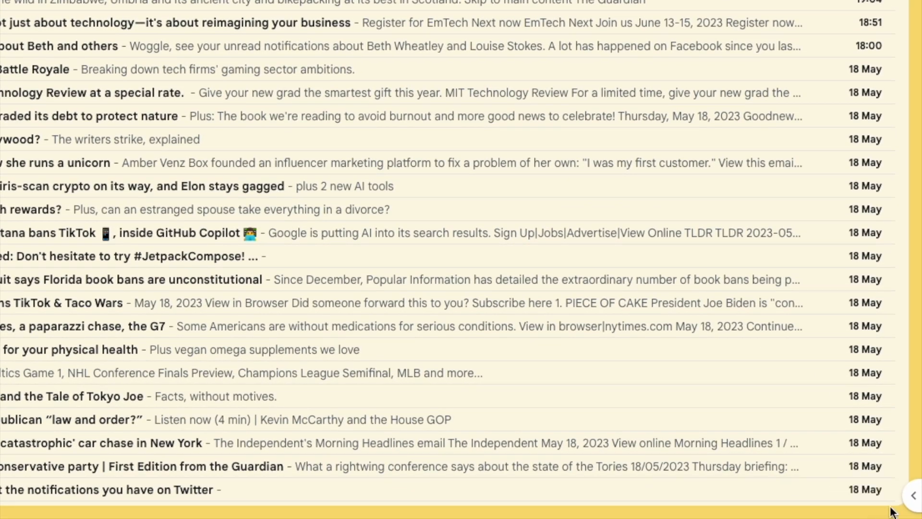
{"action": "mouse_move", "coordinate": [897, 494]}
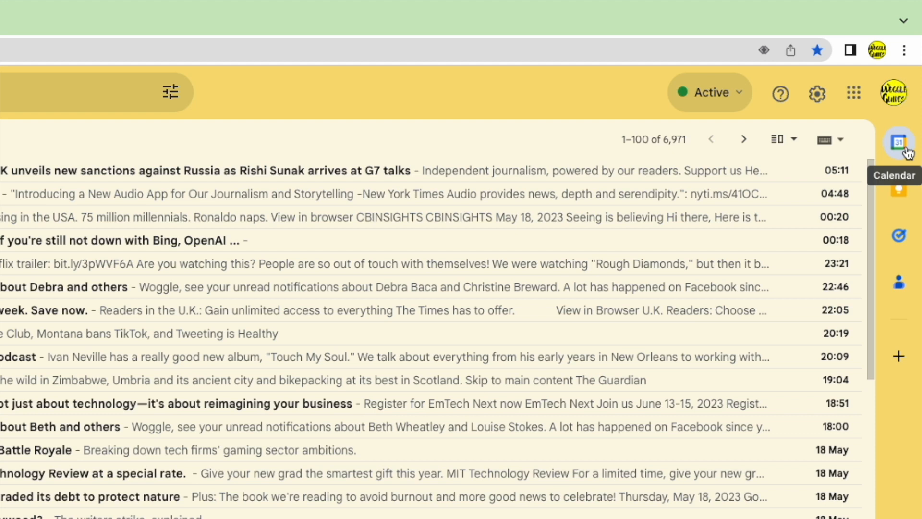
{"action": "left_click", "coordinate": [899, 142]}
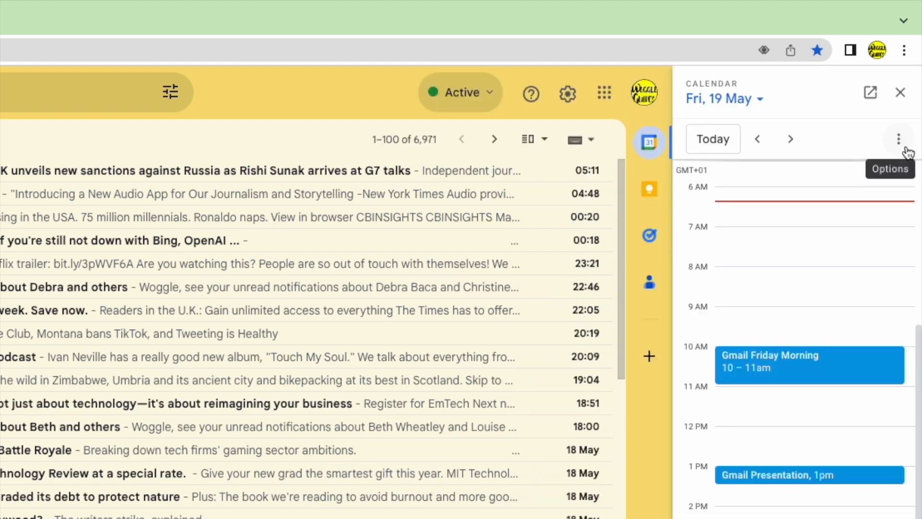
{"action": "mouse_move", "coordinate": [857, 143]}
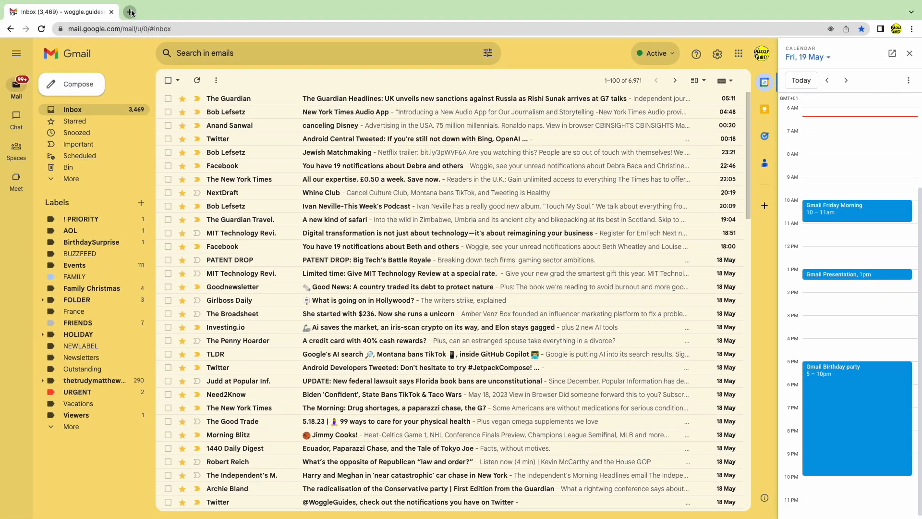
Open a new browser tab to reach Outlook.com.
{"action": "left_click", "coordinate": [130, 11]}
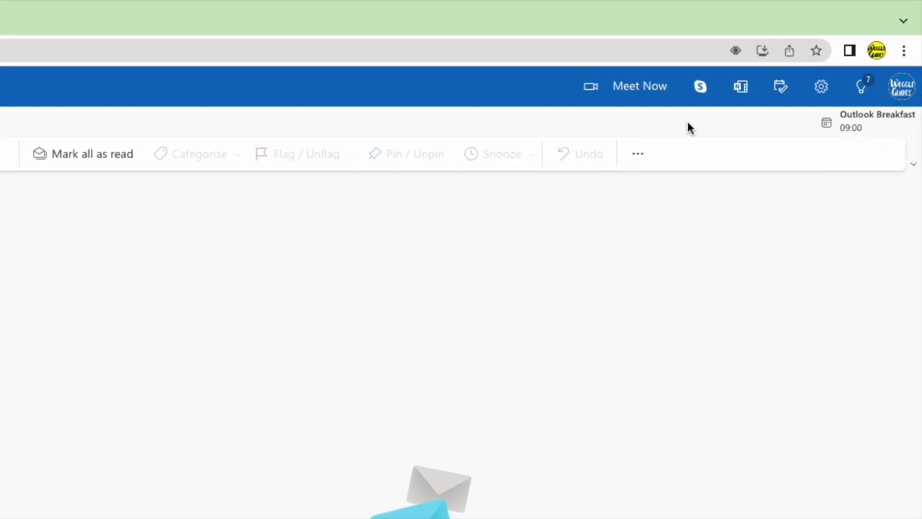
{"action": "mouse_move", "coordinate": [788, 126]}
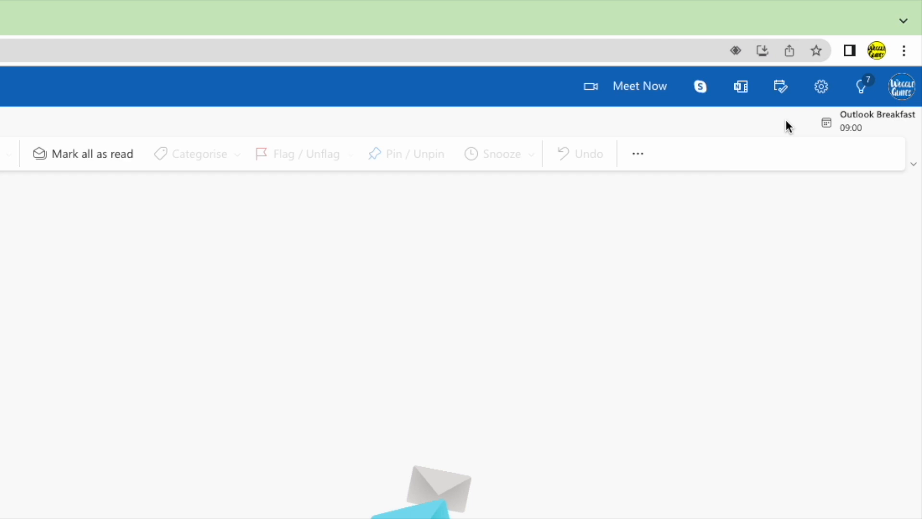
{"action": "mouse_move", "coordinate": [821, 86]}
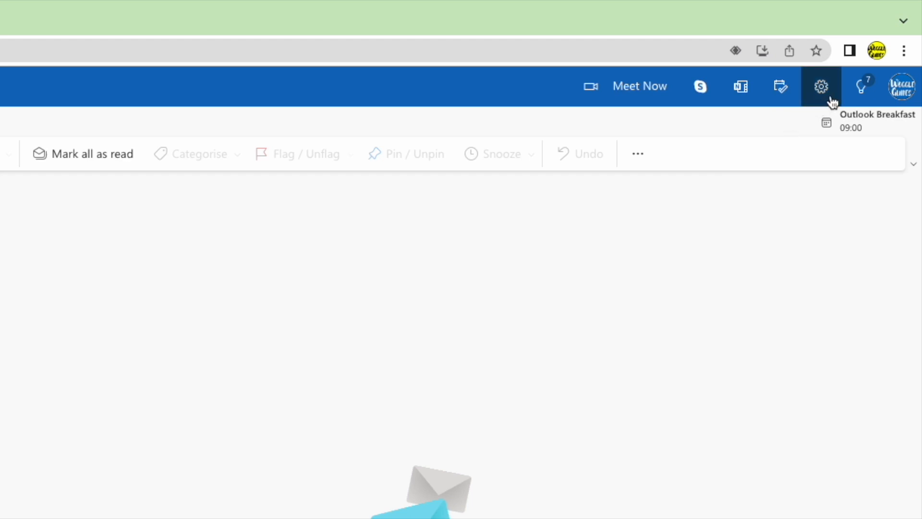
{"action": "mouse_move", "coordinate": [822, 86]}
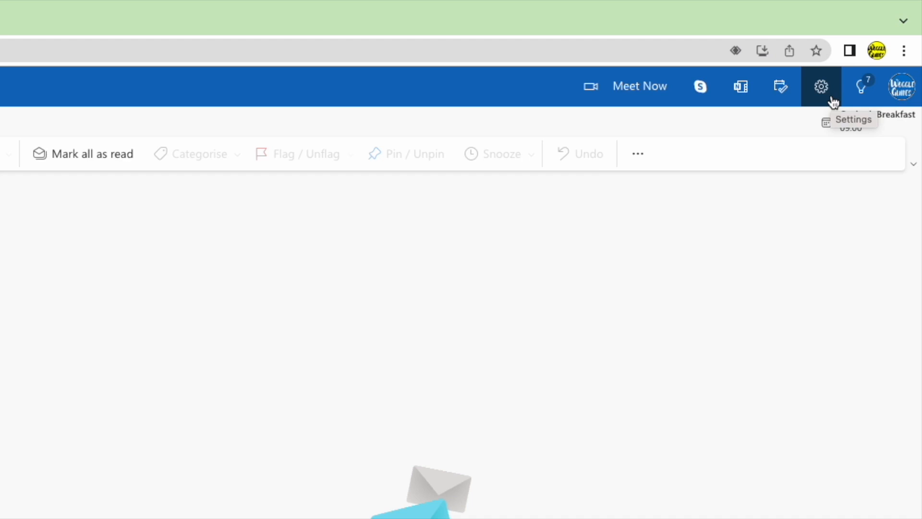
Open View all Outlook settings from the Settings gear.
{"action": "left_click", "coordinate": [820, 86]}
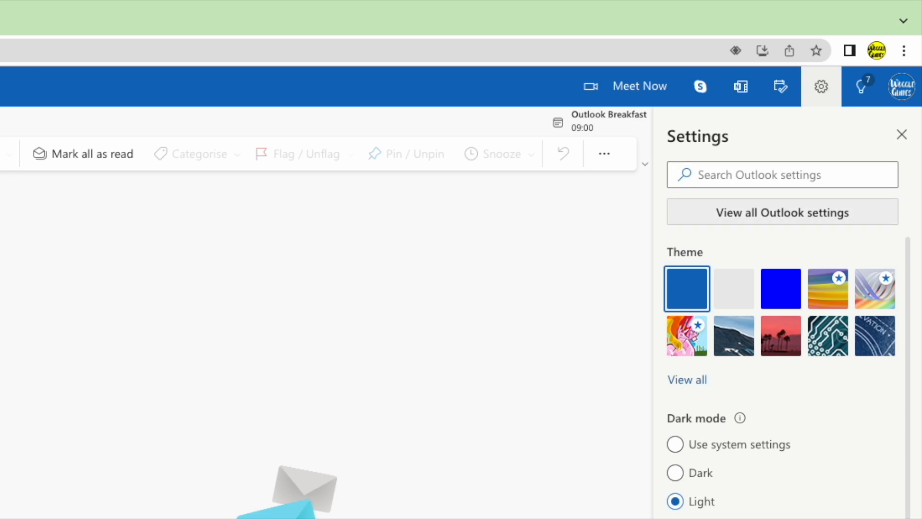
{"action": "left_click", "coordinate": [781, 212]}
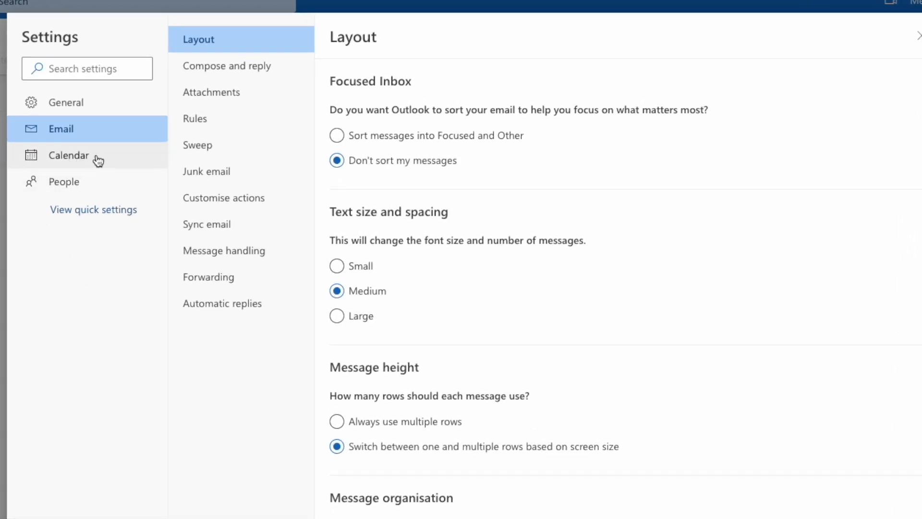
Go to Calendar > Shared calendars in Outlook settings.
{"action": "left_click", "coordinate": [70, 154]}
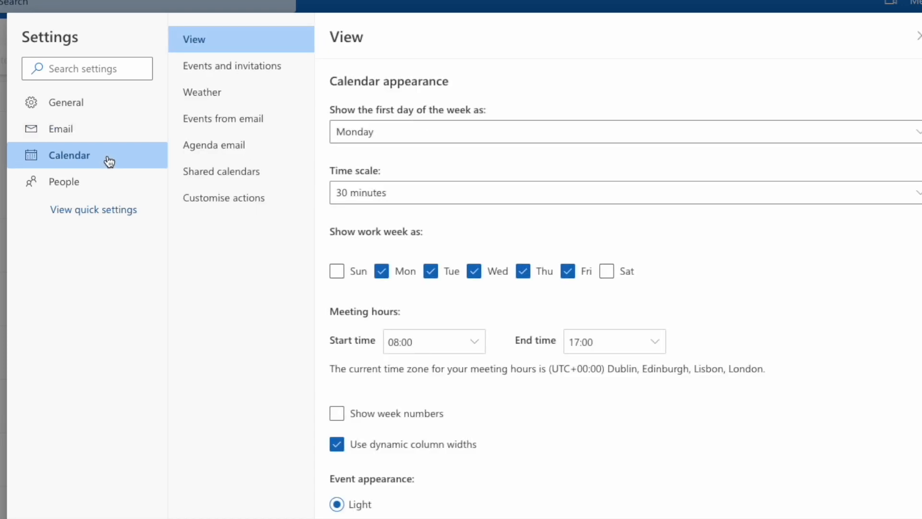
{"action": "mouse_move", "coordinate": [241, 171]}
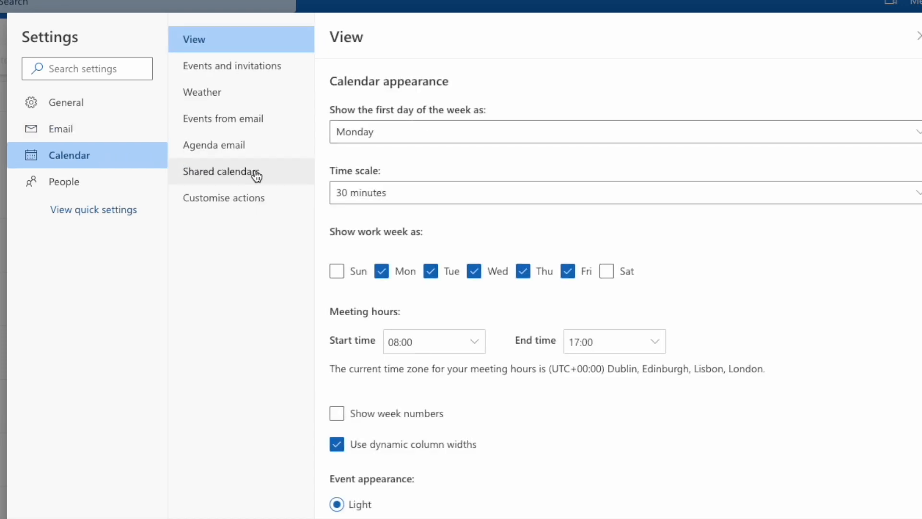
{"action": "left_click", "coordinate": [222, 171]}
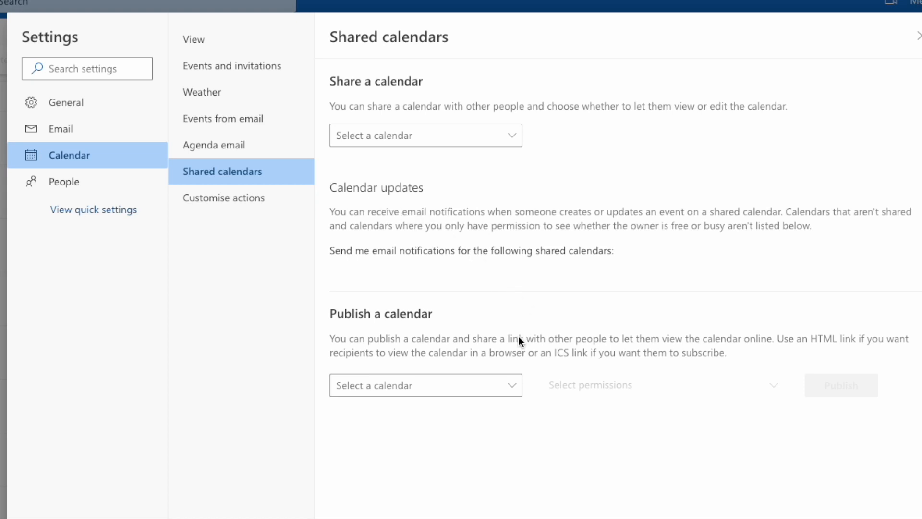
Under Publish a calendar, choose Calendar with 'Can view all details' permission.
{"action": "left_click", "coordinate": [425, 385]}
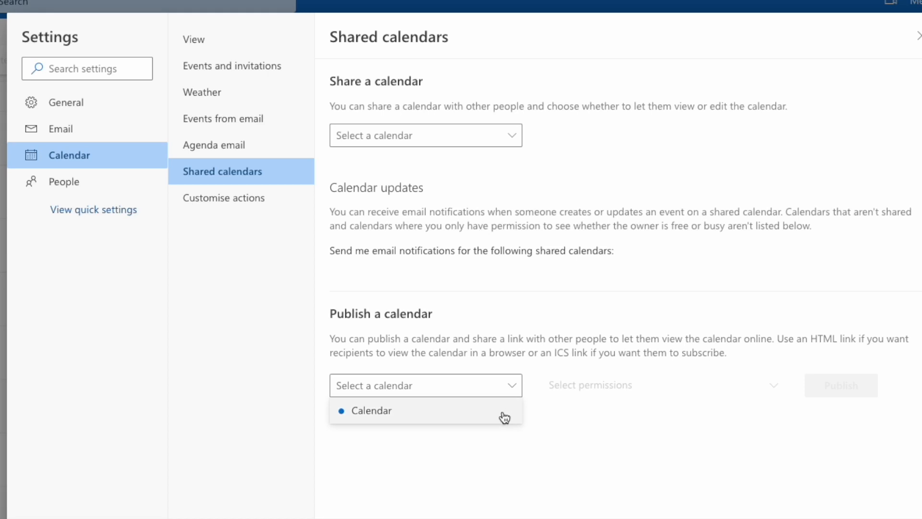
{"action": "left_click", "coordinate": [371, 410]}
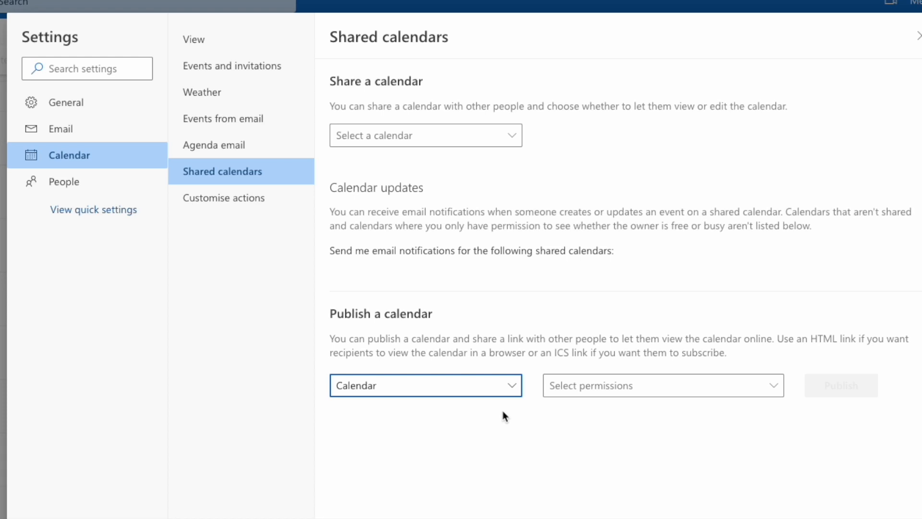
{"action": "mouse_move", "coordinate": [774, 394]}
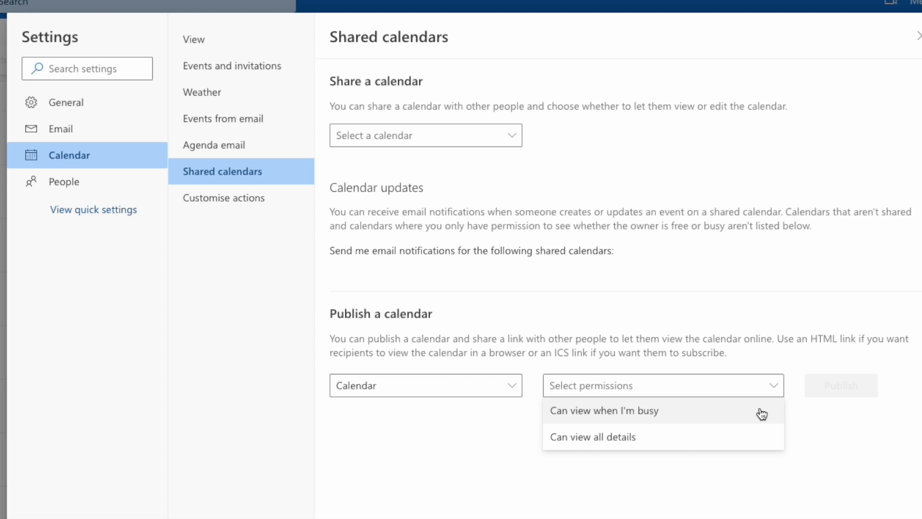
{"action": "mouse_move", "coordinate": [753, 437]}
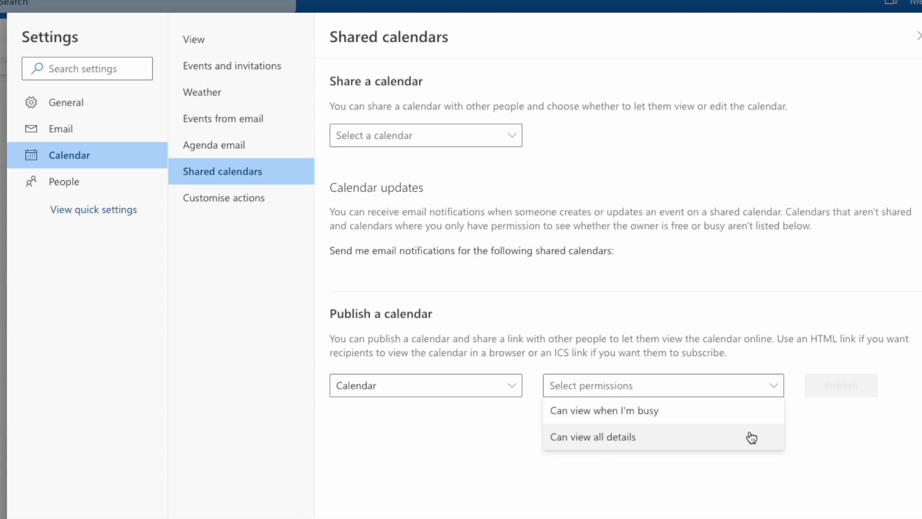
{"action": "left_click", "coordinate": [592, 437]}
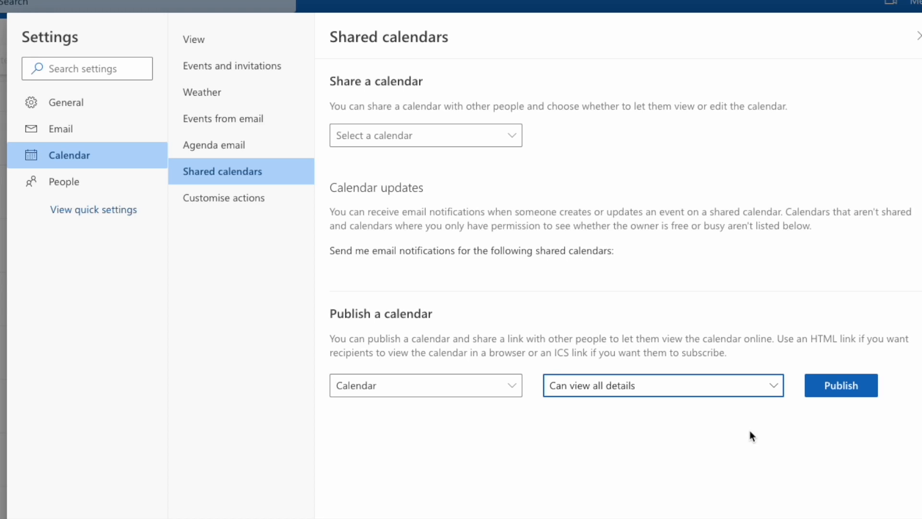
{"action": "mouse_move", "coordinate": [819, 427]}
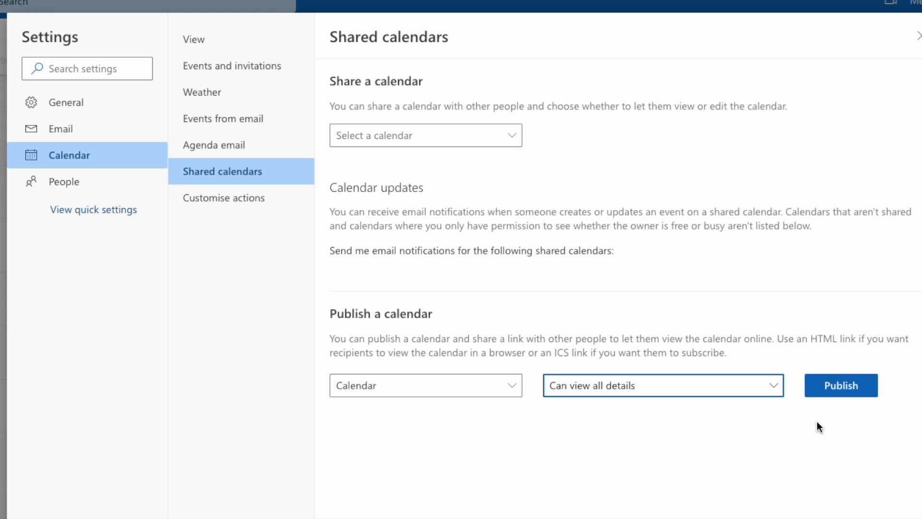
Publish the Calendar and scroll down to its HTML and ICS links.
{"action": "left_click", "coordinate": [840, 385]}
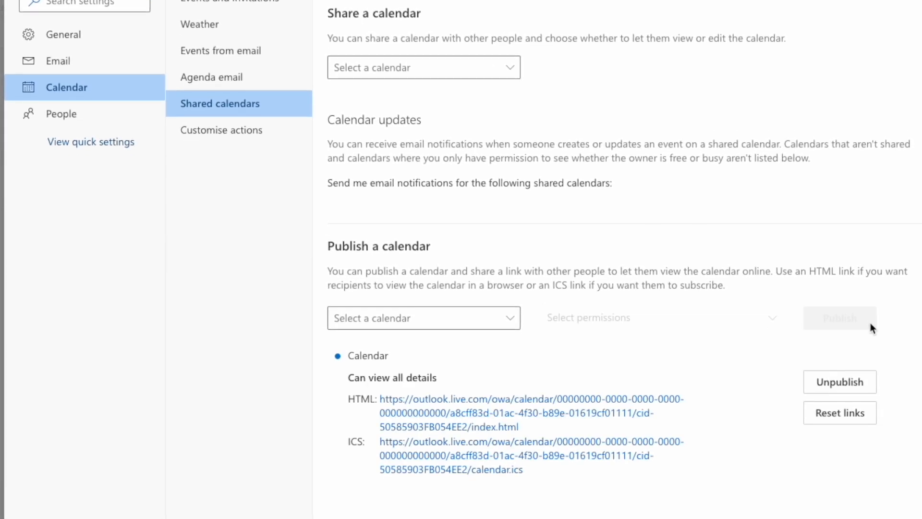
{"action": "scroll", "scroll_direction": "down", "scroll_amount": 3}
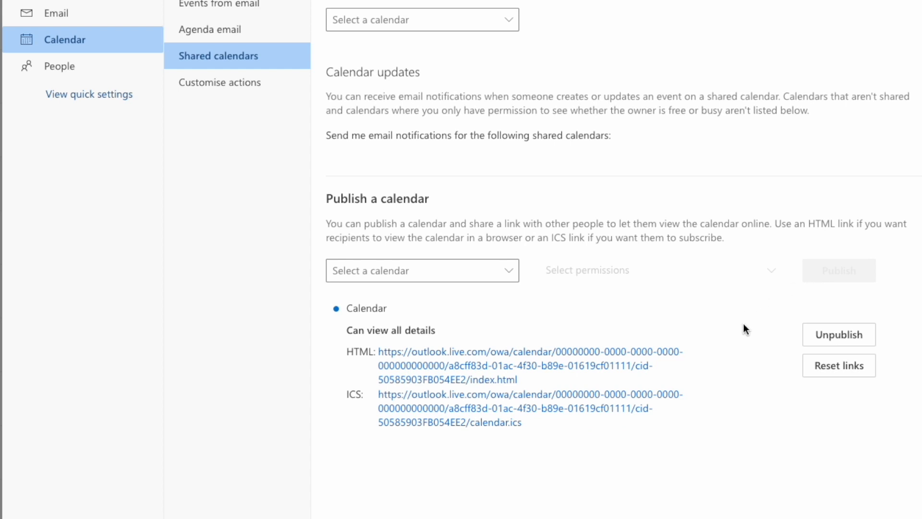
{"action": "mouse_move", "coordinate": [704, 353]}
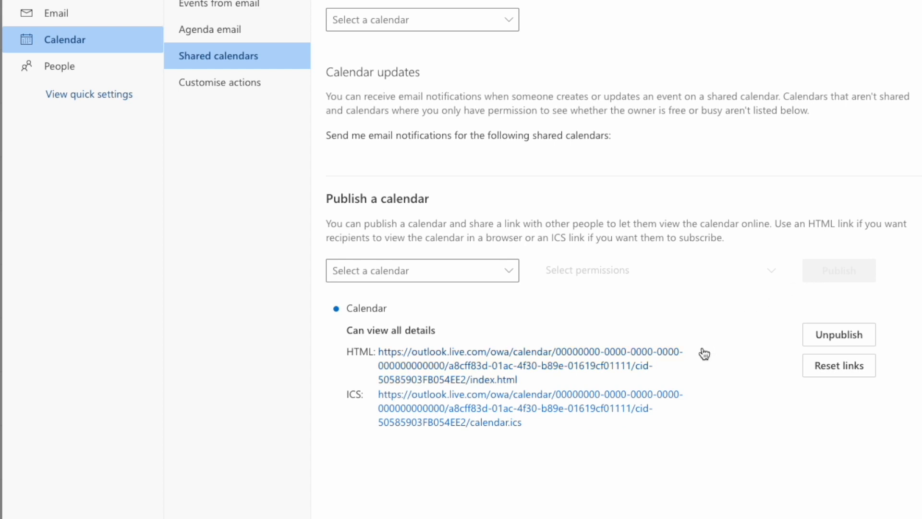
{"action": "mouse_move", "coordinate": [689, 374]}
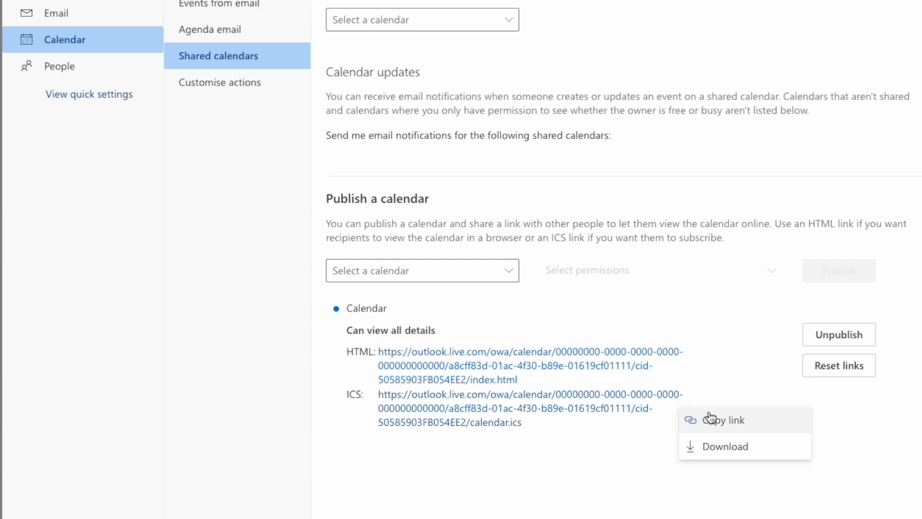
{"action": "mouse_move", "coordinate": [759, 423]}
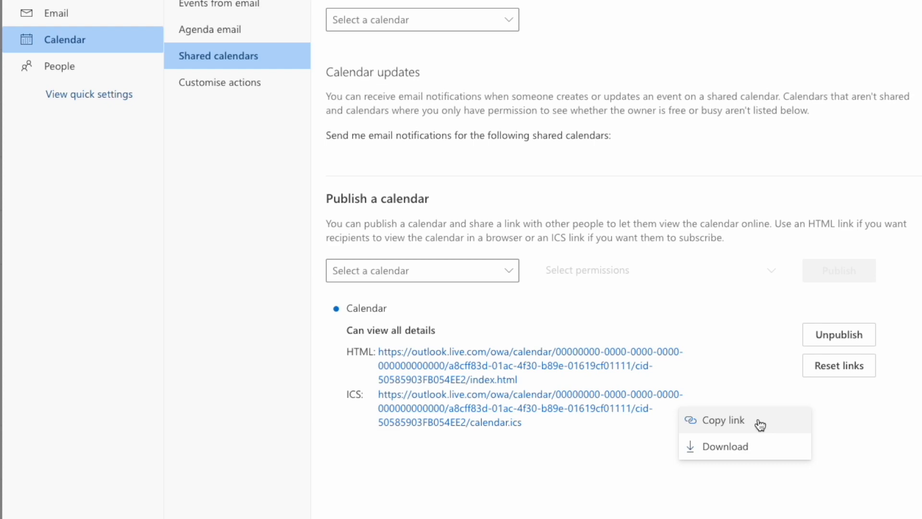
Copy the published calendar's ICS link and dismiss the Link copied confirmation.
{"action": "left_click", "coordinate": [721, 420]}
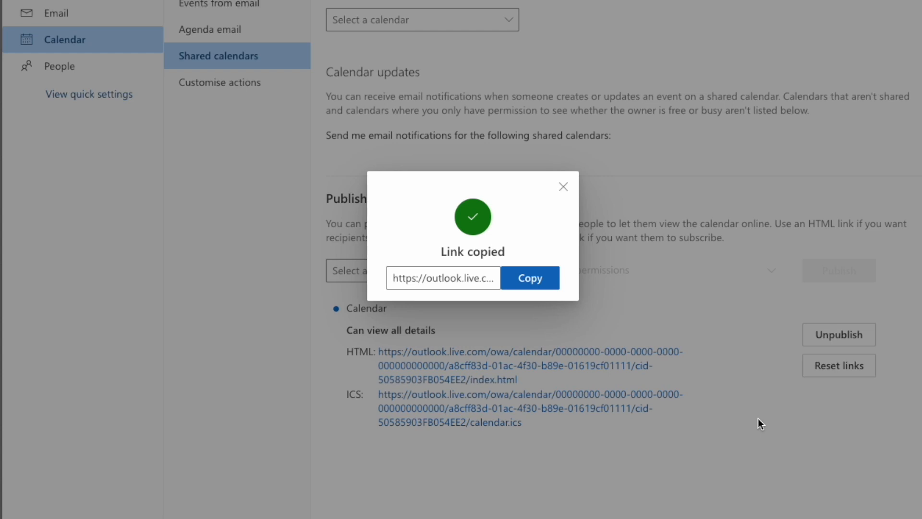
{"action": "left_click", "coordinate": [58, 11]}
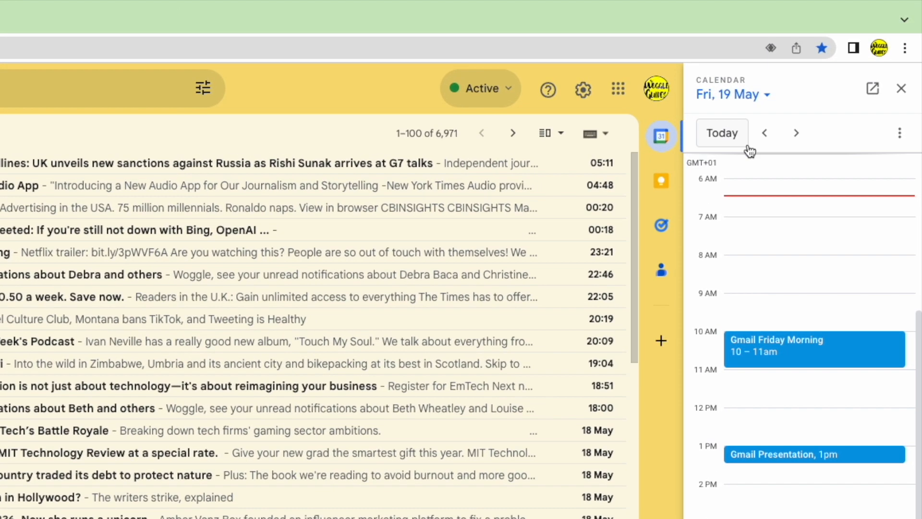
{"action": "mouse_move", "coordinate": [811, 110]}
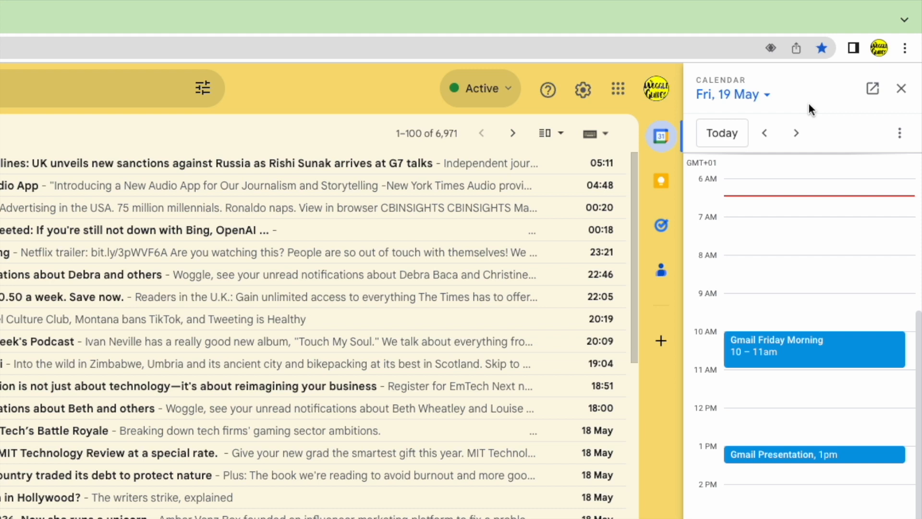
{"action": "mouse_move", "coordinate": [872, 88]}
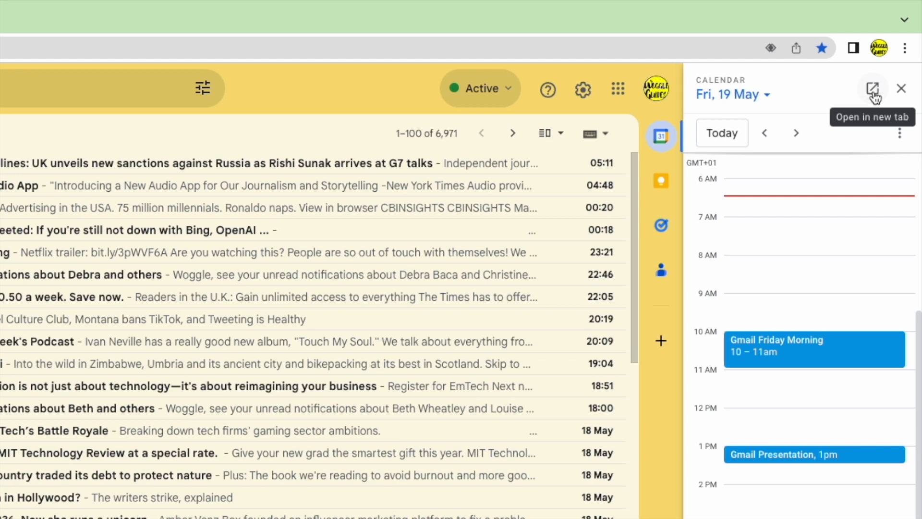
{"action": "left_click", "coordinate": [873, 89]}
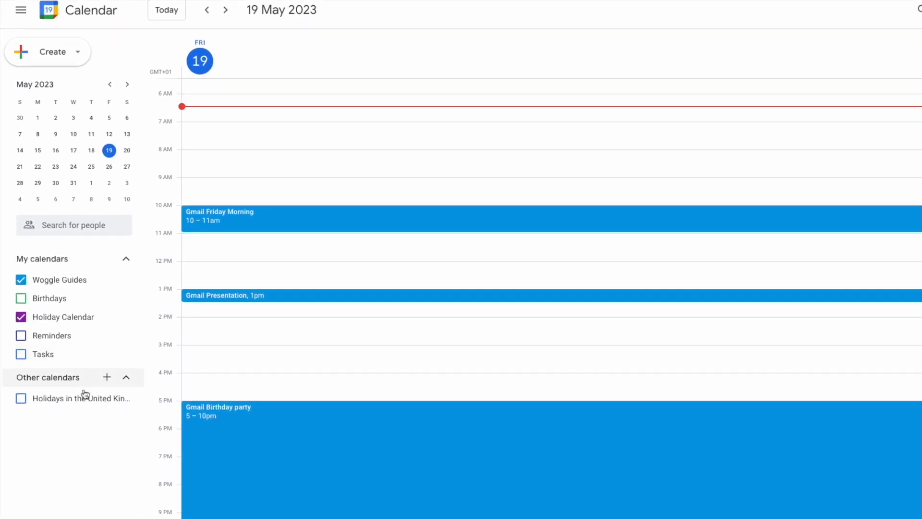
{"action": "mouse_move", "coordinate": [79, 398]}
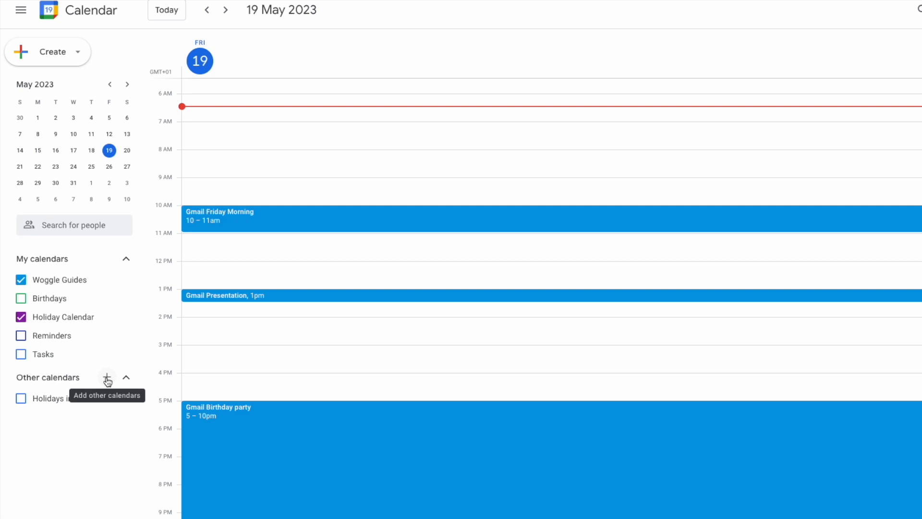
Choose From URL under the + beside Other calendars.
{"action": "left_click", "coordinate": [107, 377]}
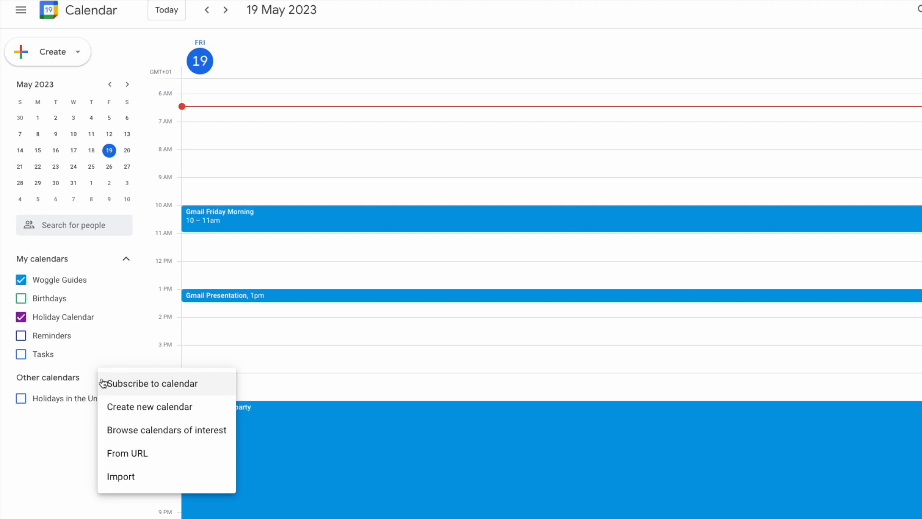
{"action": "mouse_move", "coordinate": [165, 410]}
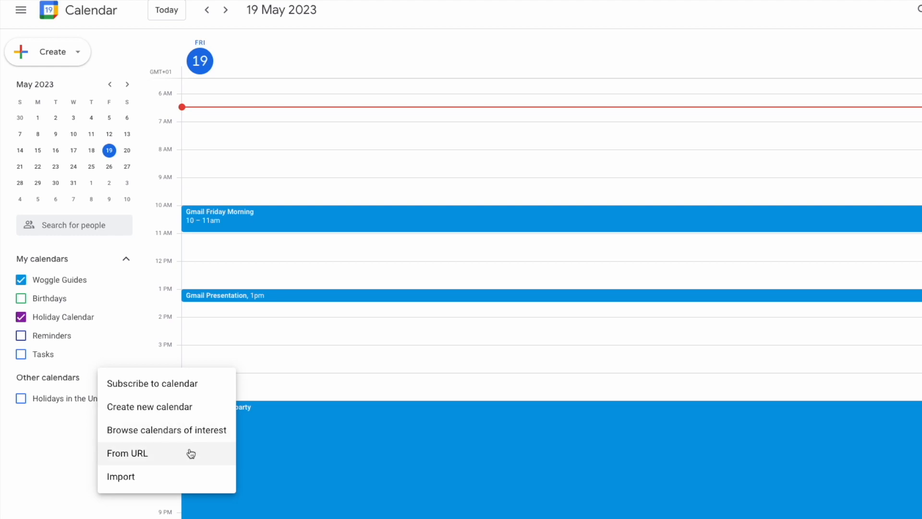
{"action": "left_click", "coordinate": [128, 453]}
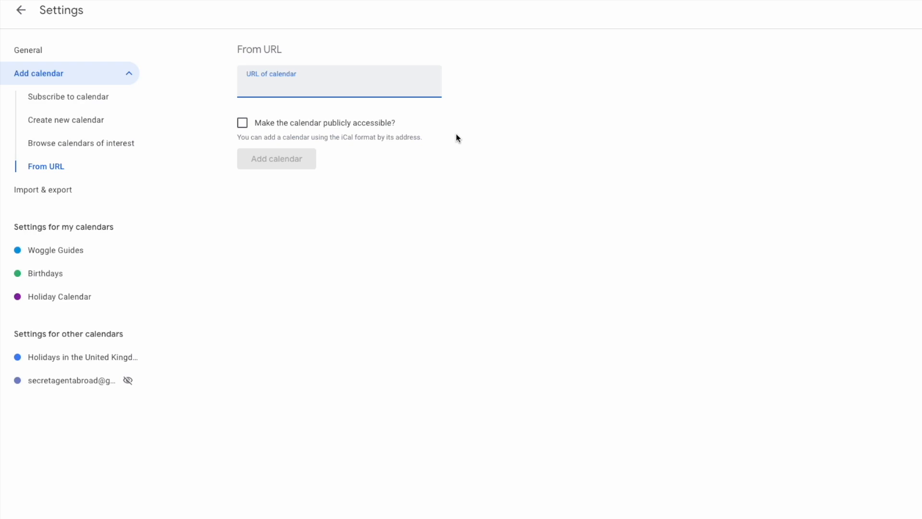
Paste the Outlook ICS link, add the calendar, and return to the main calendar view.
{"action": "type", "text": "f01111/cid-50585903FB054EE2/calendar.ics"}
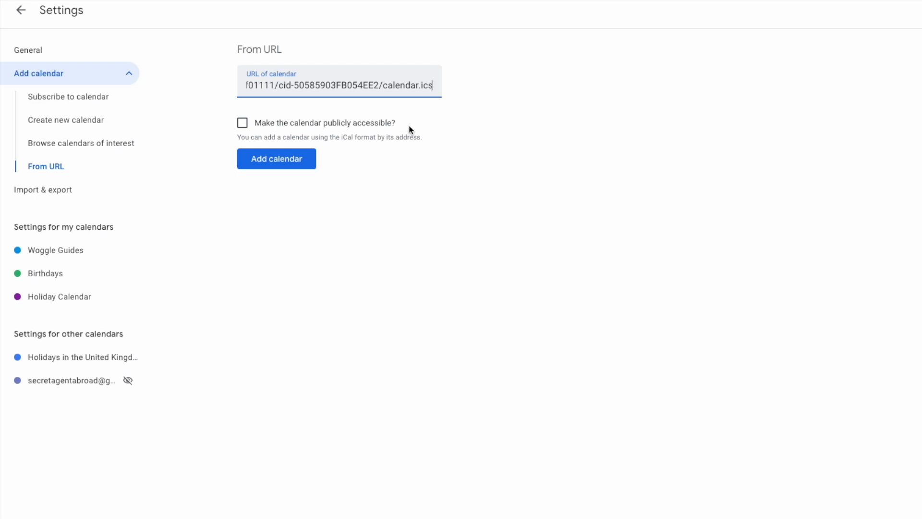
{"action": "mouse_move", "coordinate": [335, 189]}
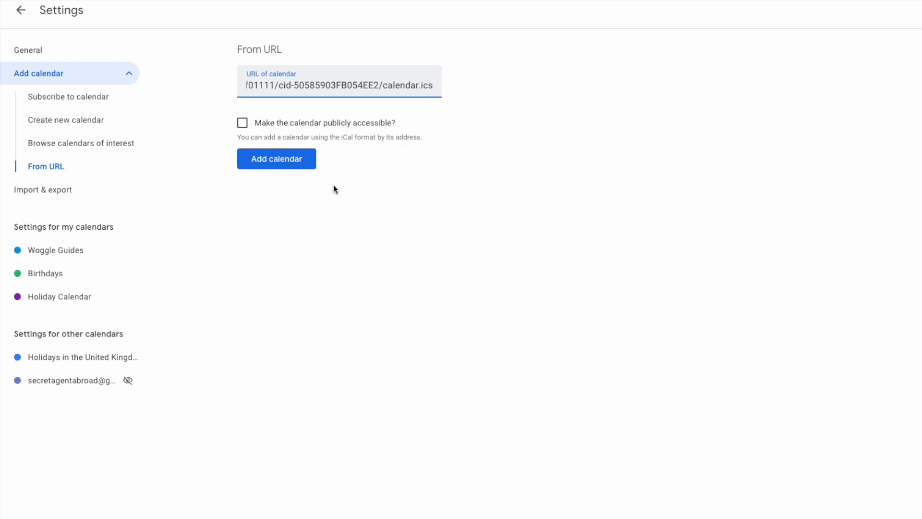
{"action": "mouse_move", "coordinate": [311, 170]}
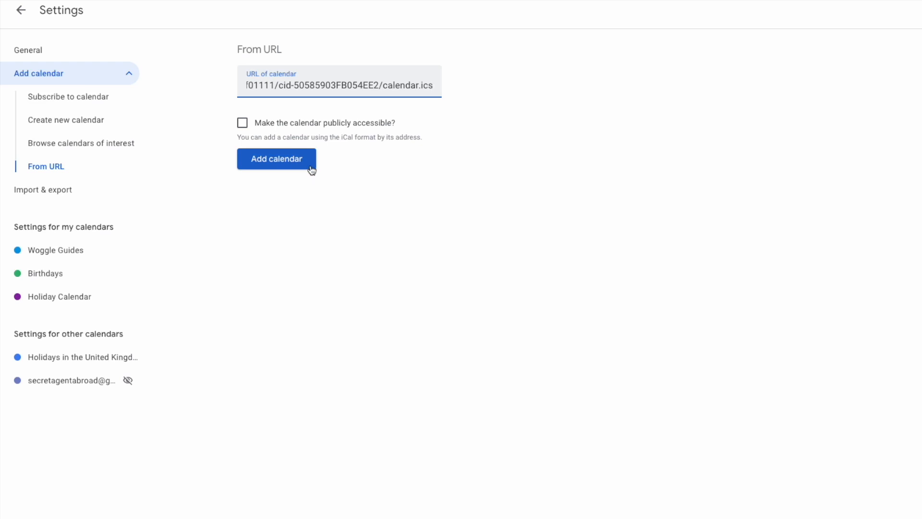
{"action": "left_click", "coordinate": [276, 159]}
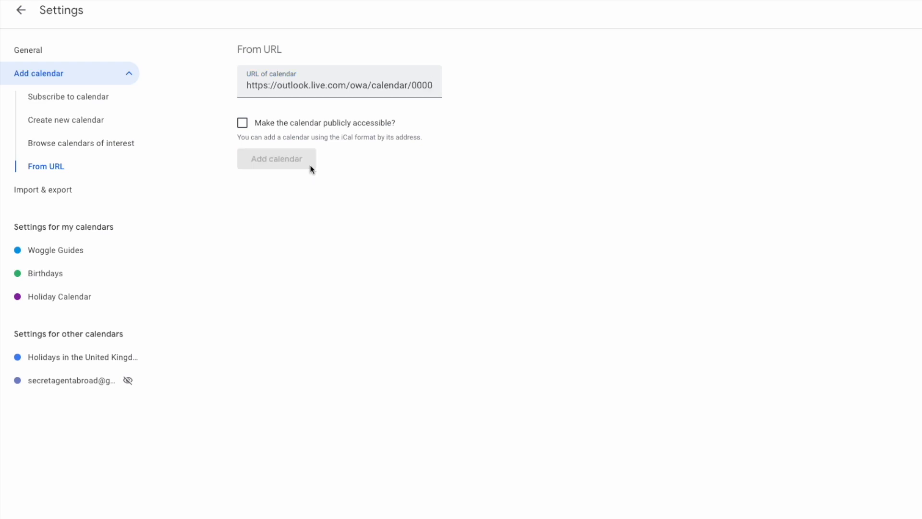
{"action": "left_click", "coordinate": [20, 10]}
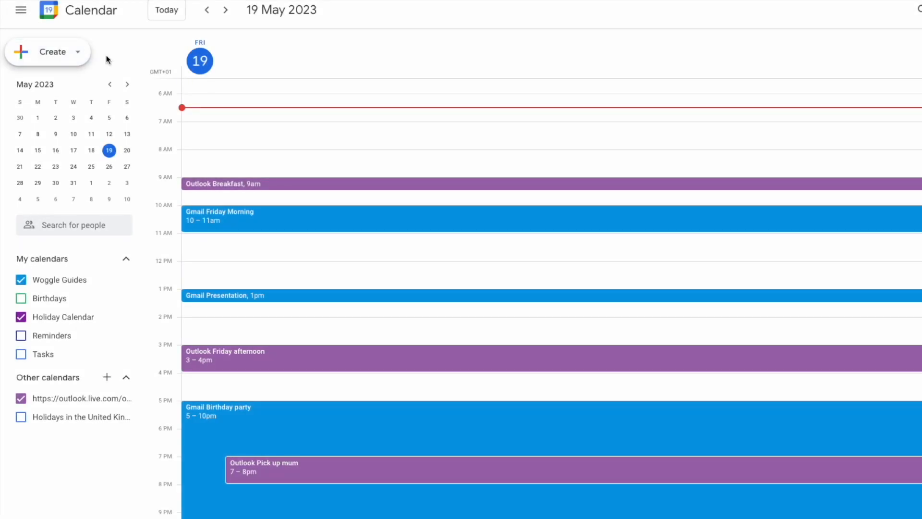
{"action": "mouse_move", "coordinate": [240, 138]}
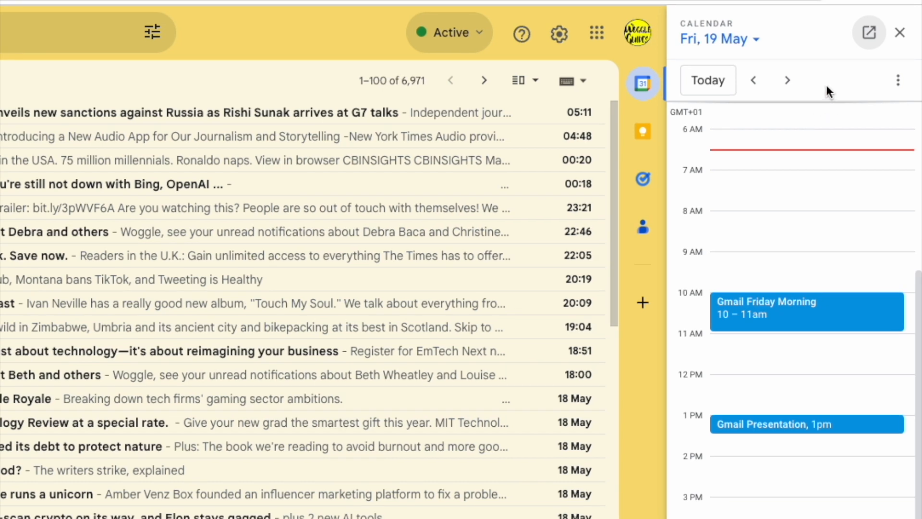
{"action": "mouse_move", "coordinate": [838, 94]}
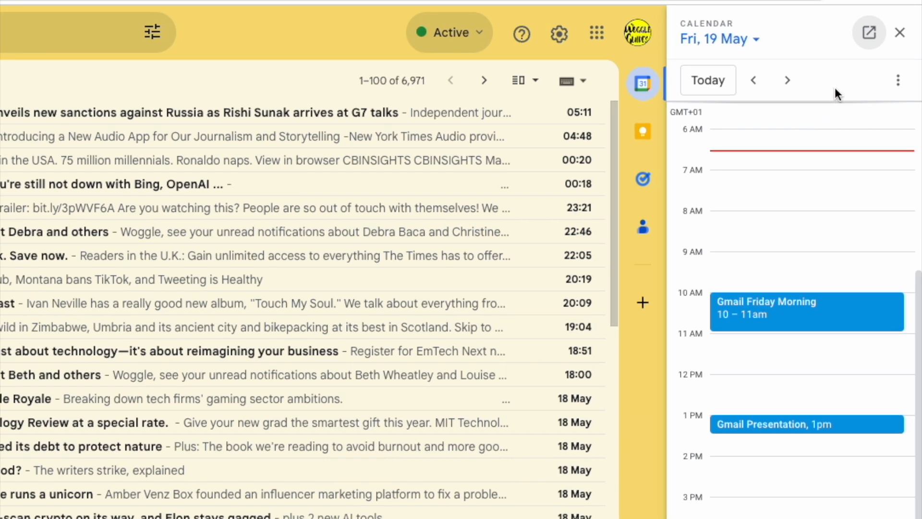
{"action": "mouse_move", "coordinate": [898, 81]}
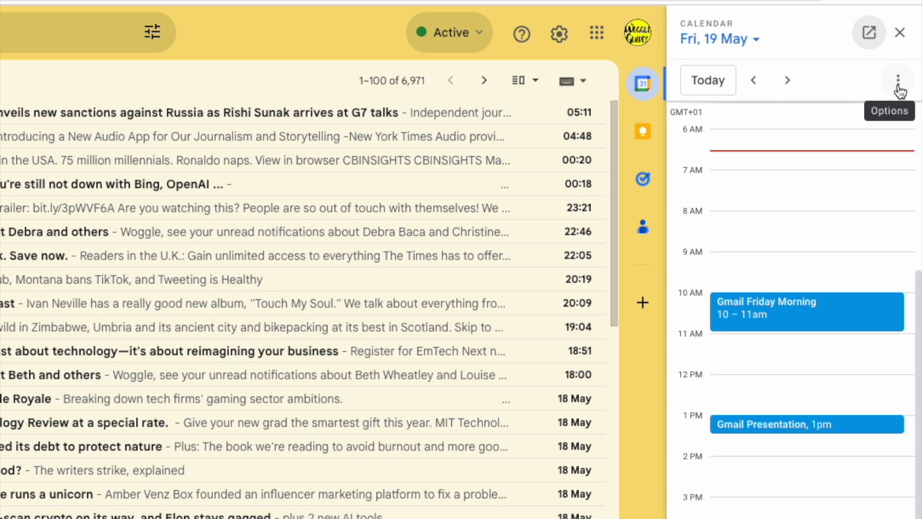
Enable the subscribed Outlook 'Calendar' in the side panel's Select calendars list and return to events.
{"action": "left_click", "coordinate": [898, 81]}
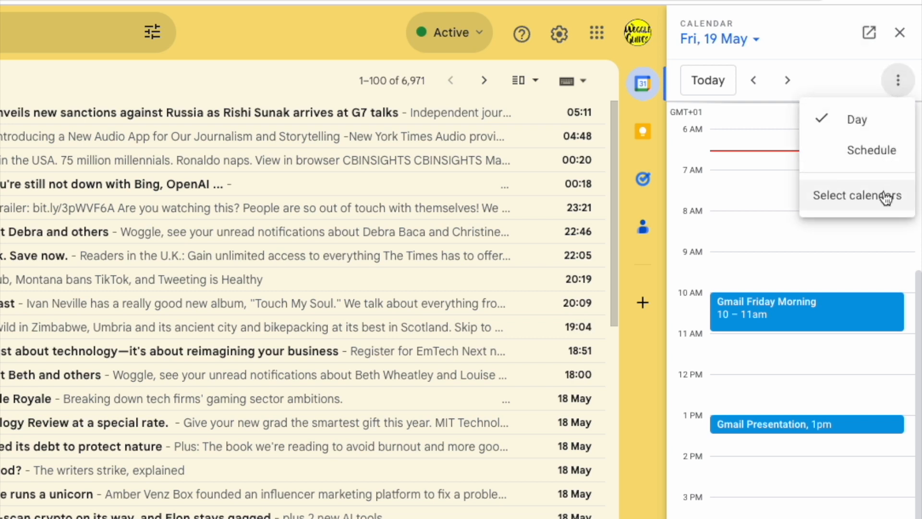
{"action": "left_click", "coordinate": [858, 195]}
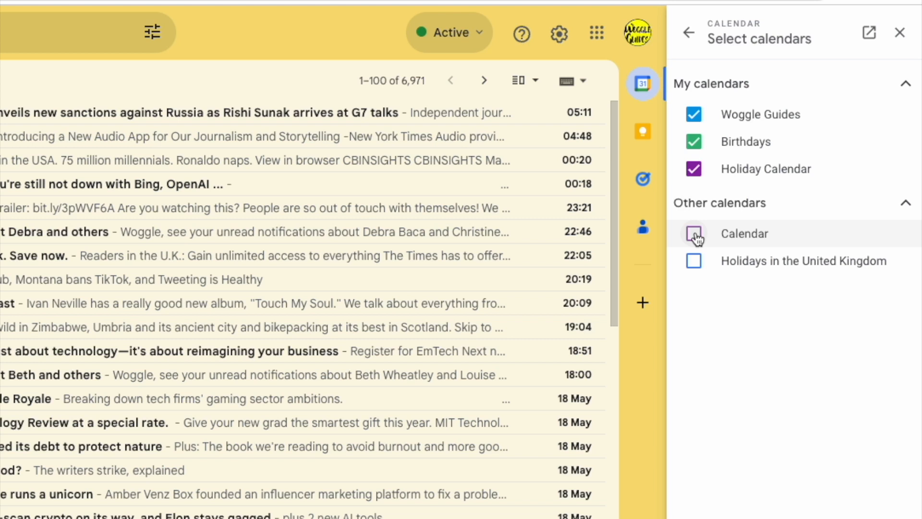
{"action": "left_click", "coordinate": [693, 233]}
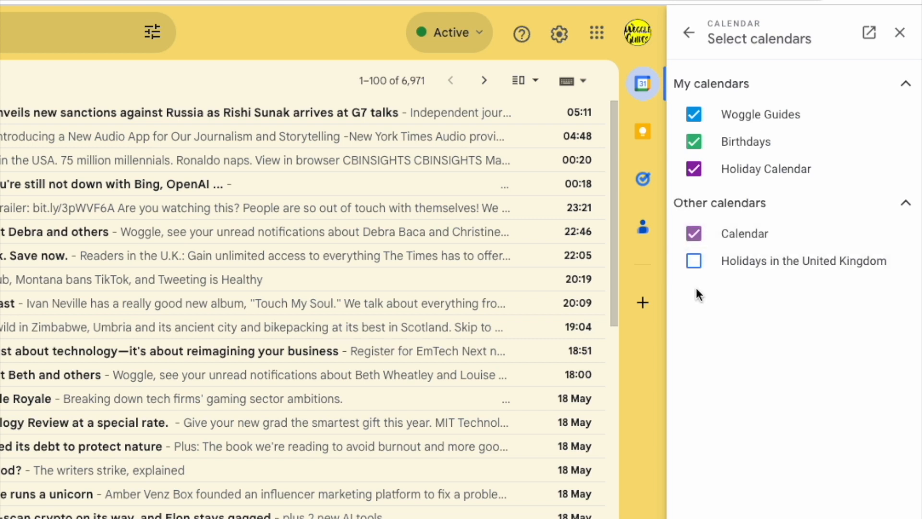
{"action": "mouse_move", "coordinate": [712, 100]}
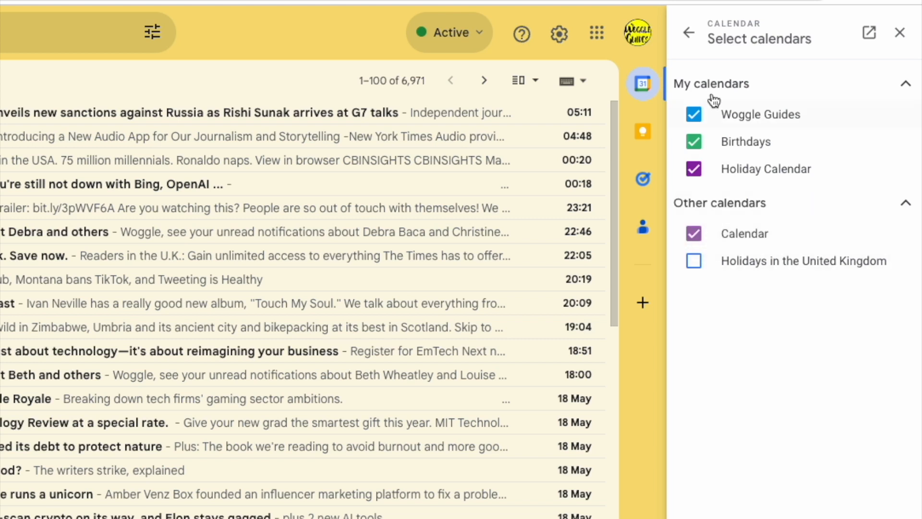
{"action": "left_click", "coordinate": [688, 32]}
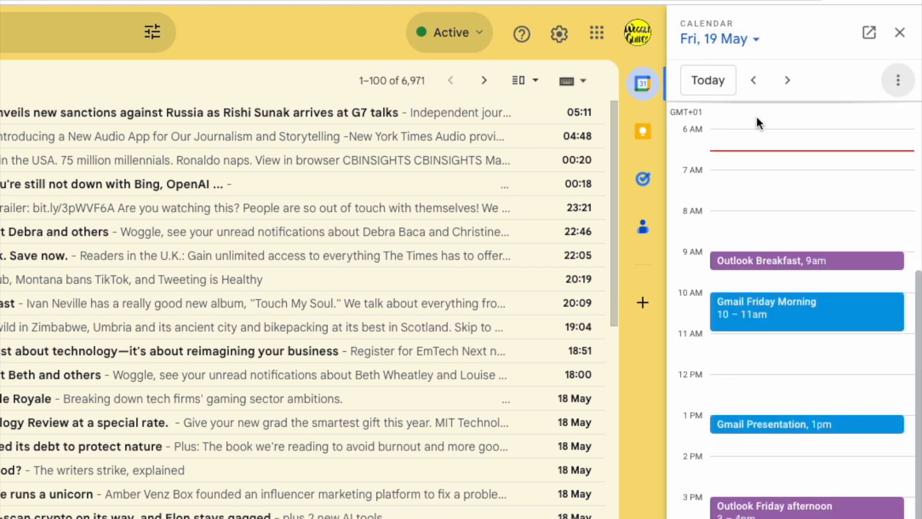
{"action": "mouse_move", "coordinate": [807, 220]}
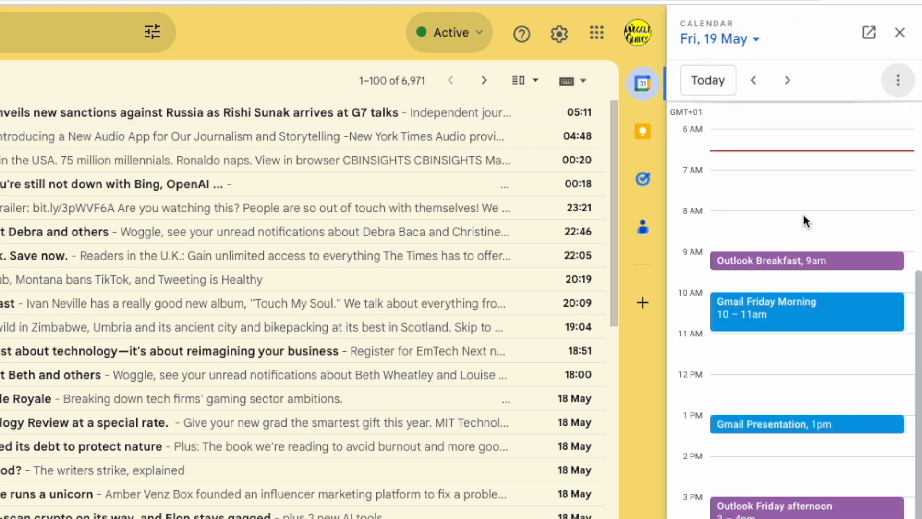